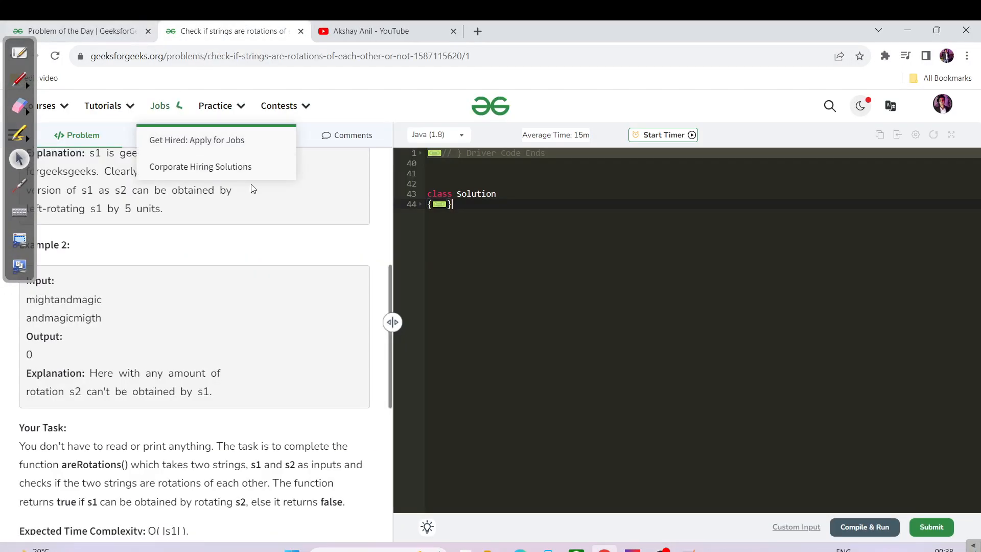
pyautogui.moveTo(237, 313)
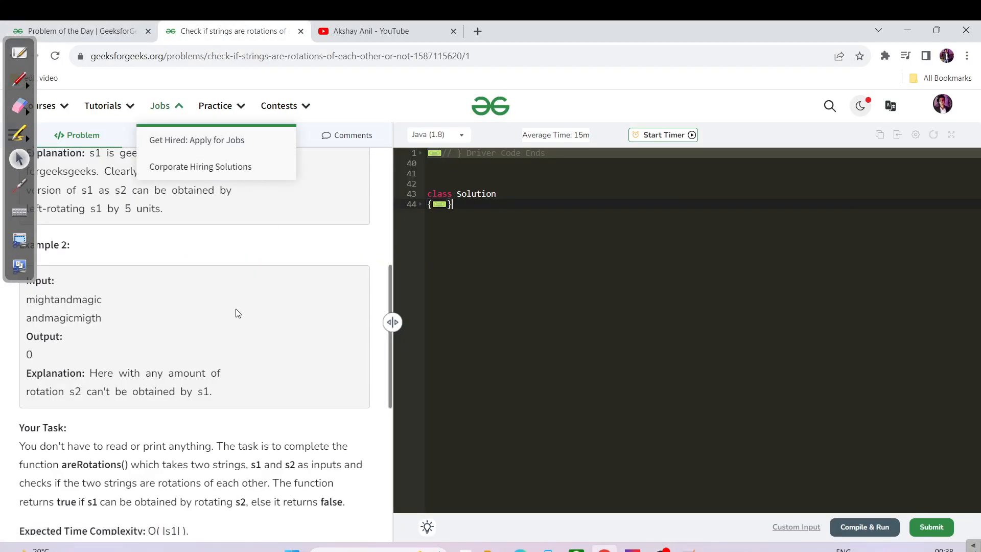
# Step: Scroll the problem pane back to the string-rotation description and Example 1
pyautogui.scroll(3)
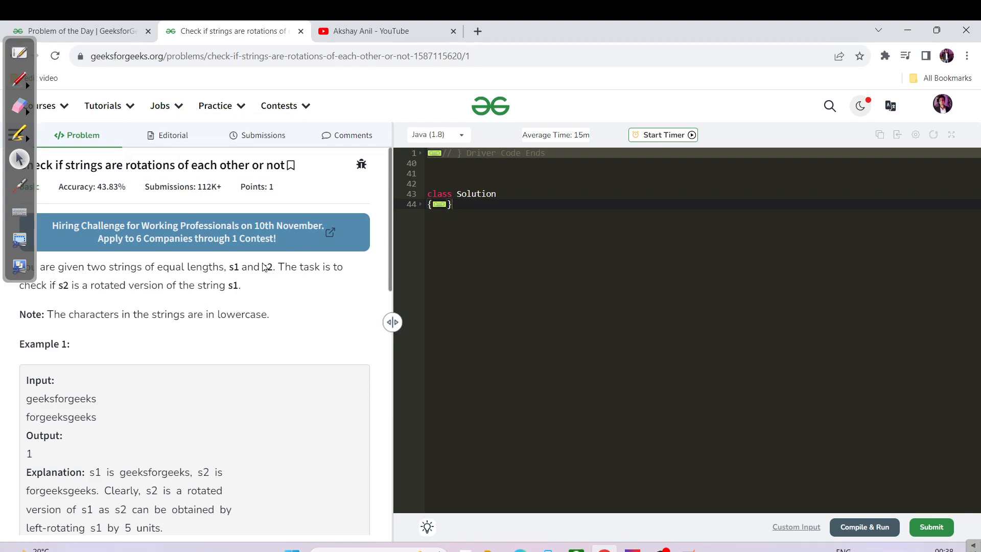
pyautogui.moveTo(104, 334)
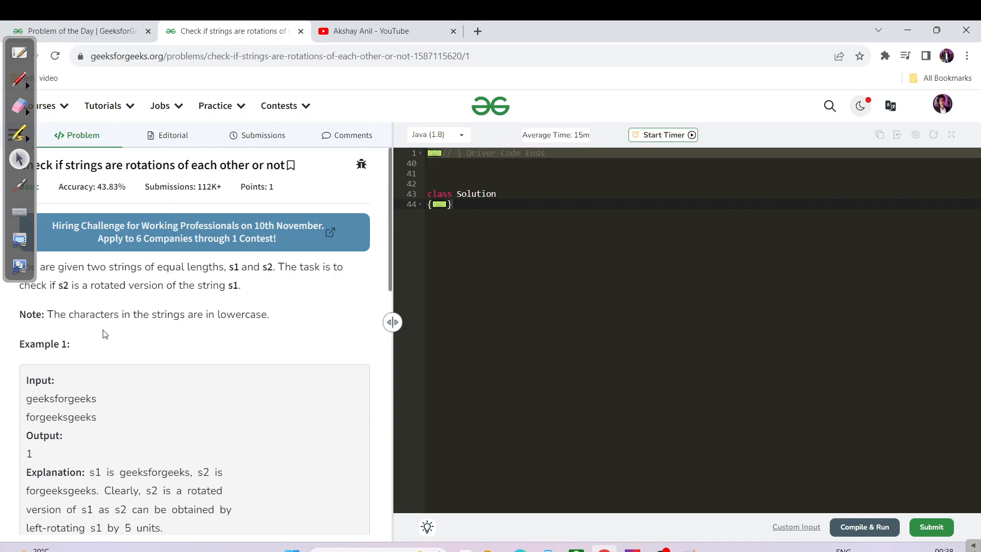
pyautogui.moveTo(175, 266)
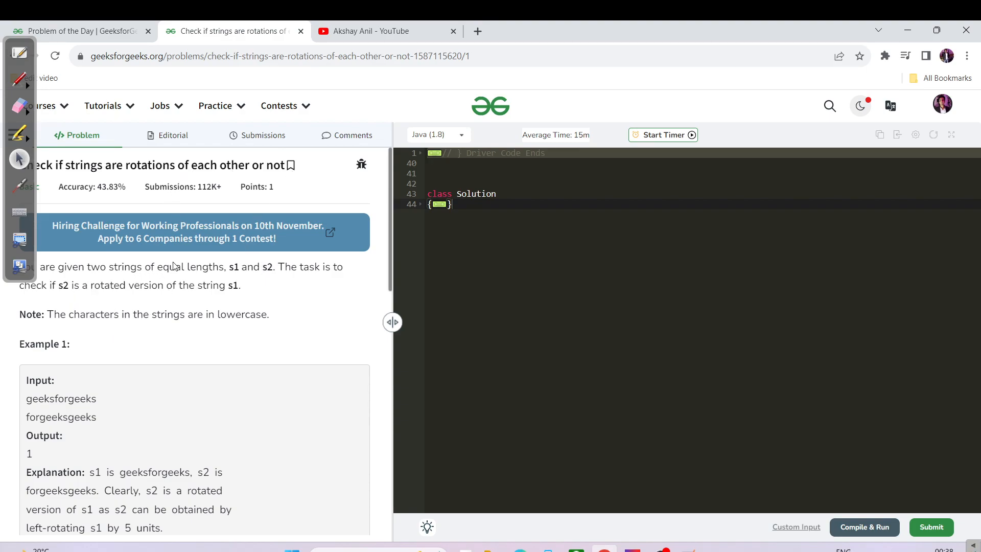
pyautogui.moveTo(285, 276)
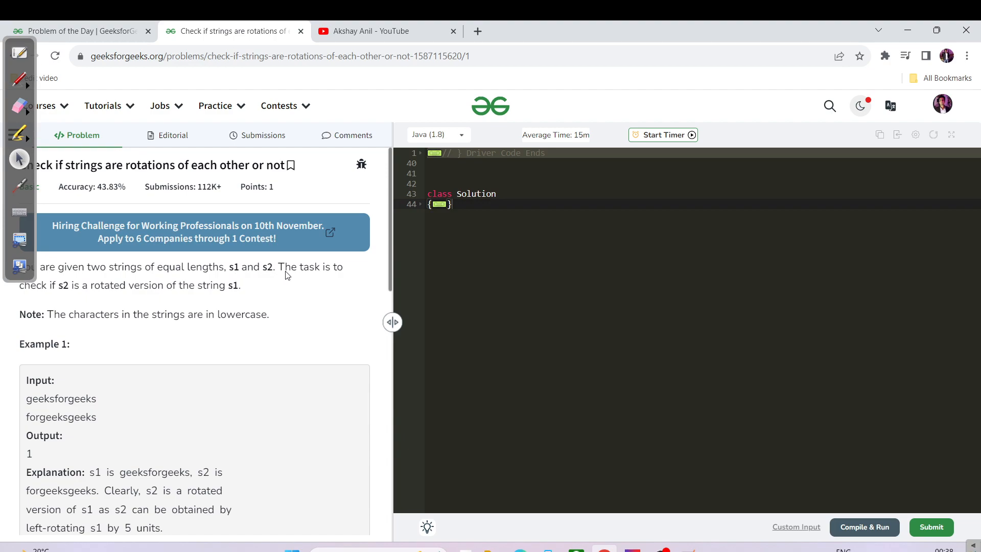
pyautogui.moveTo(115, 293)
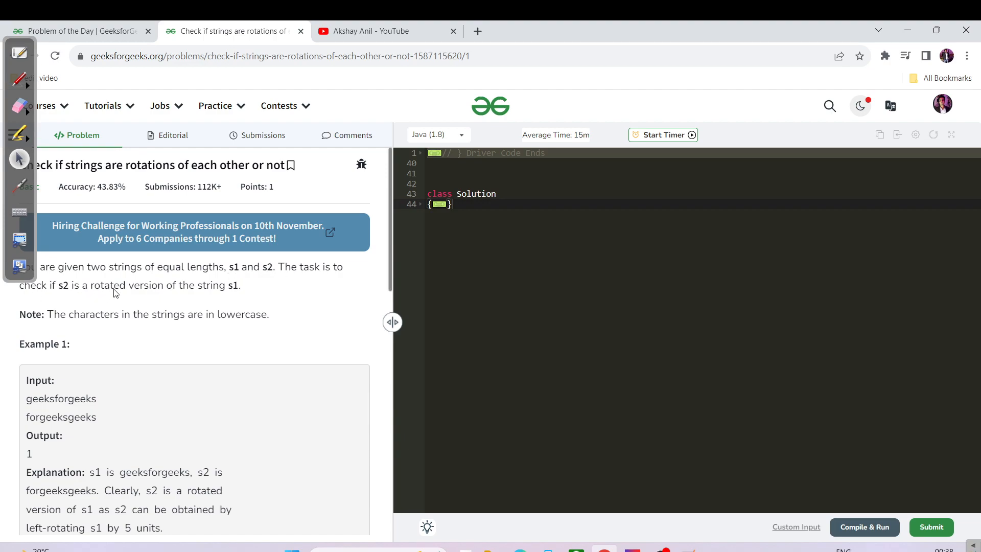
pyautogui.moveTo(200, 302)
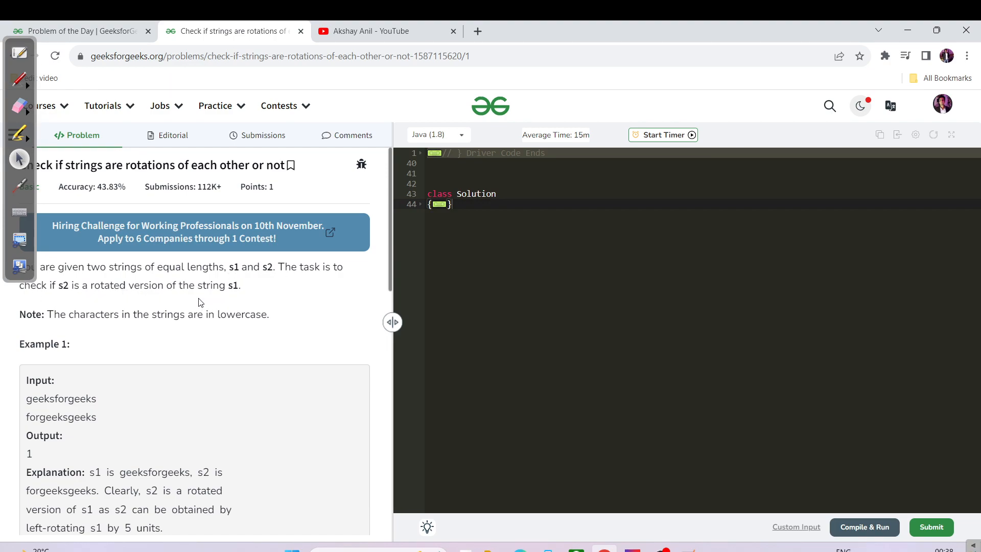
pyautogui.scroll(-3)
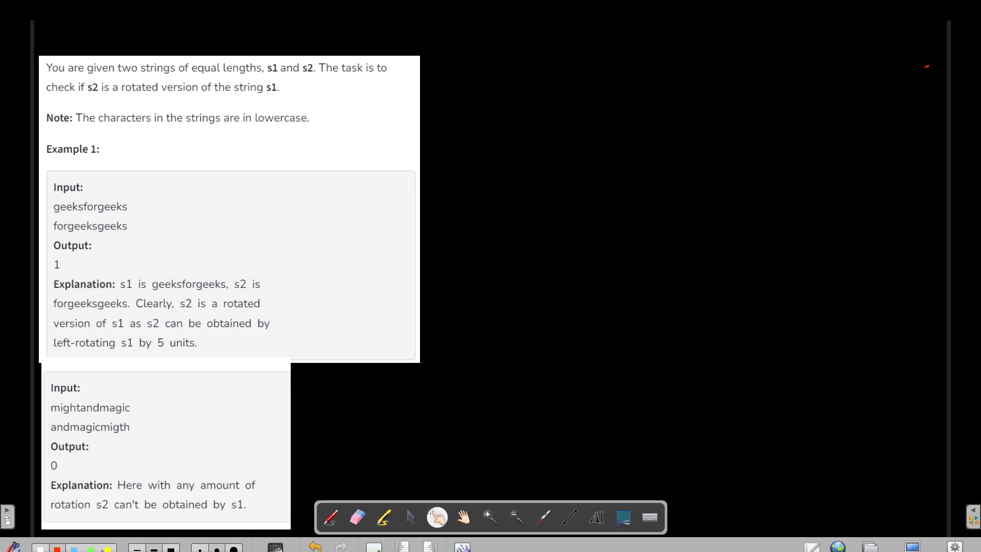
pyautogui.moveTo(60, 222)
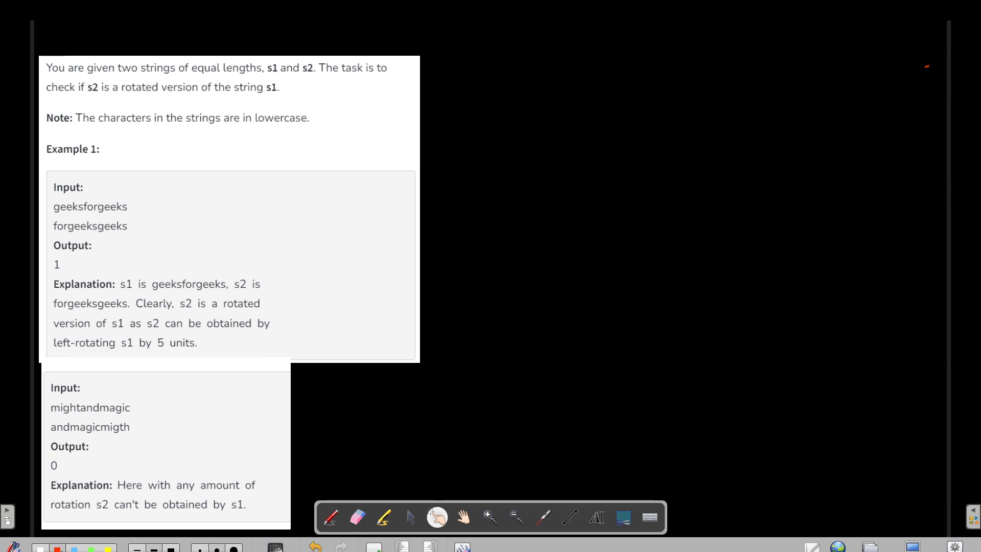
# Step: Switch to the freehand pen tool for annotating Example 1 on the board
pyautogui.click(330, 518)
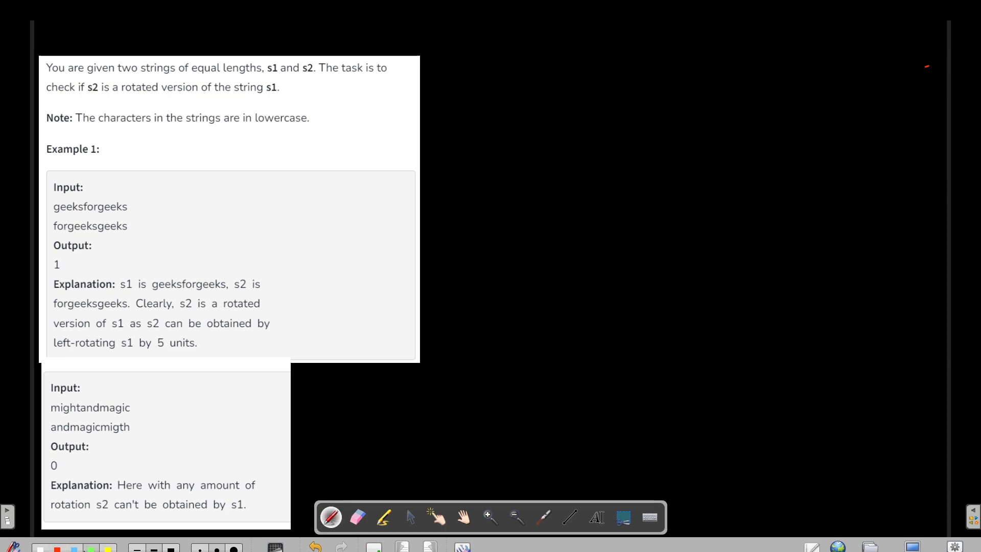
pyautogui.moveTo(74, 219)
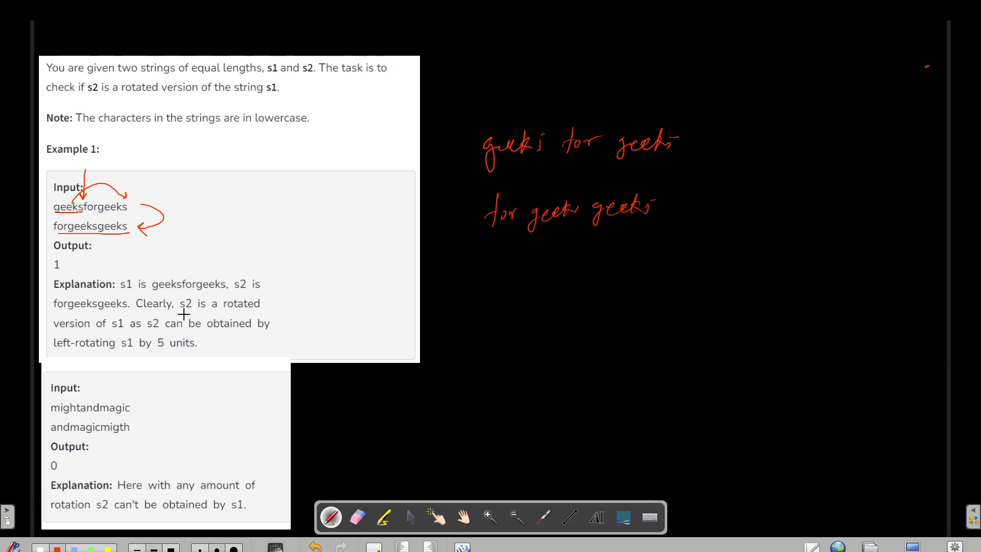
pyautogui.moveTo(125, 332)
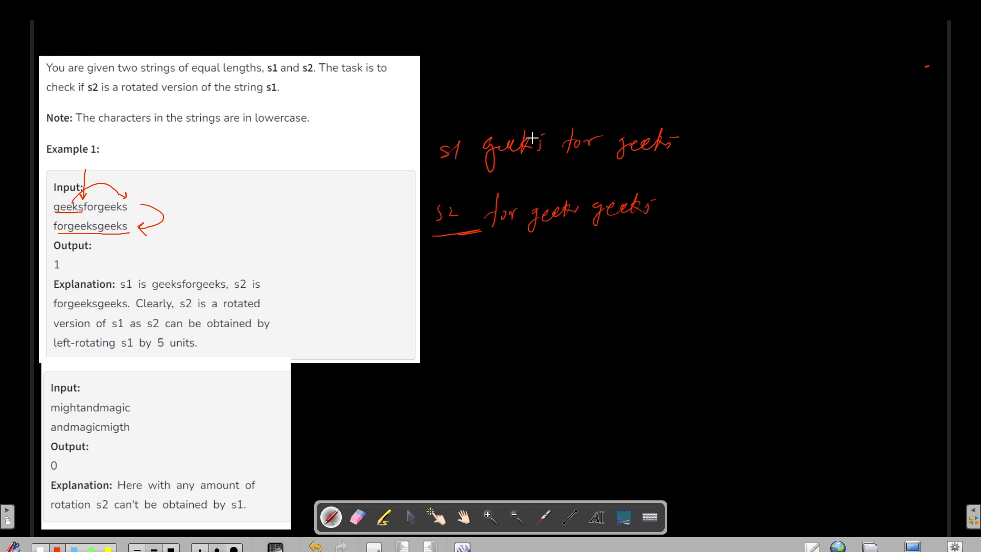
pyautogui.moveTo(516, 157)
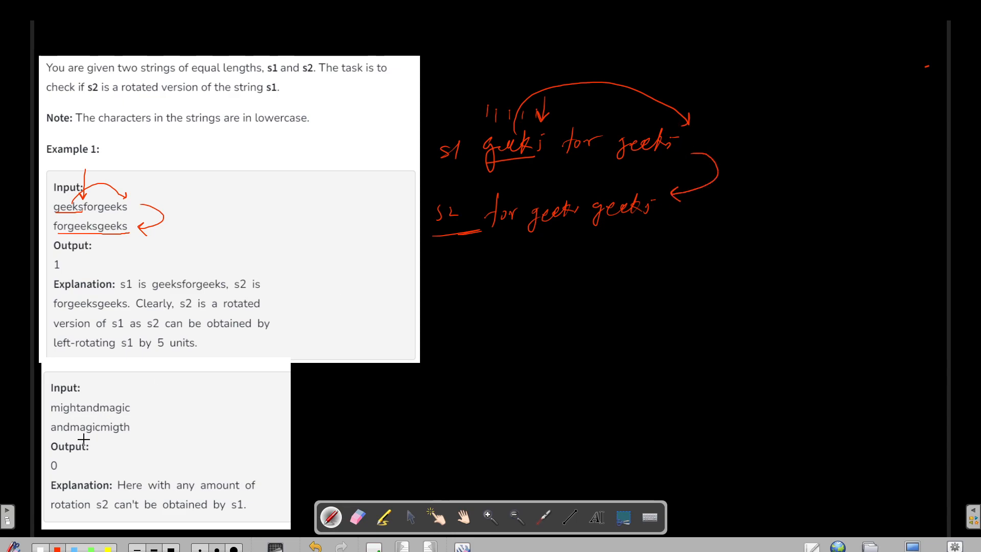
pyautogui.moveTo(142, 429)
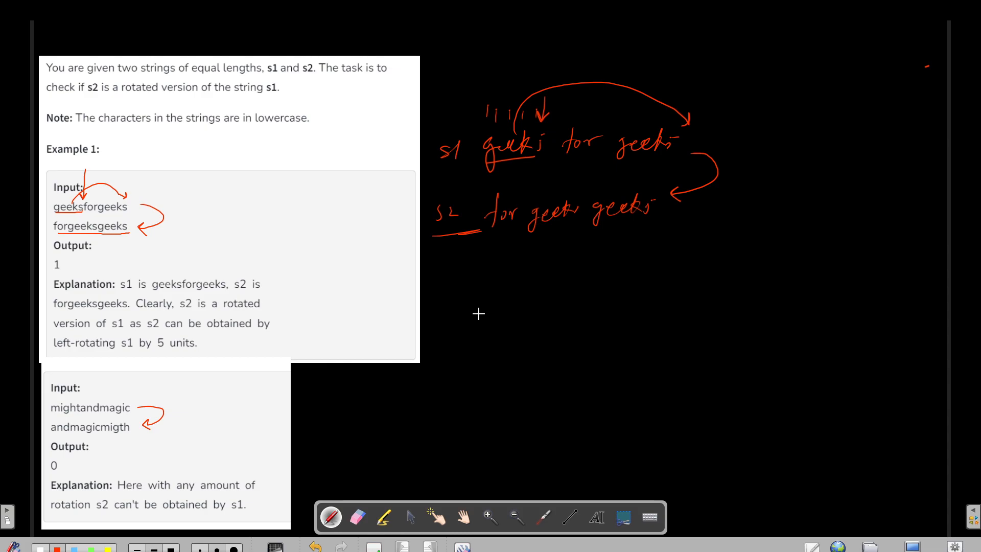
pyautogui.moveTo(468, 323)
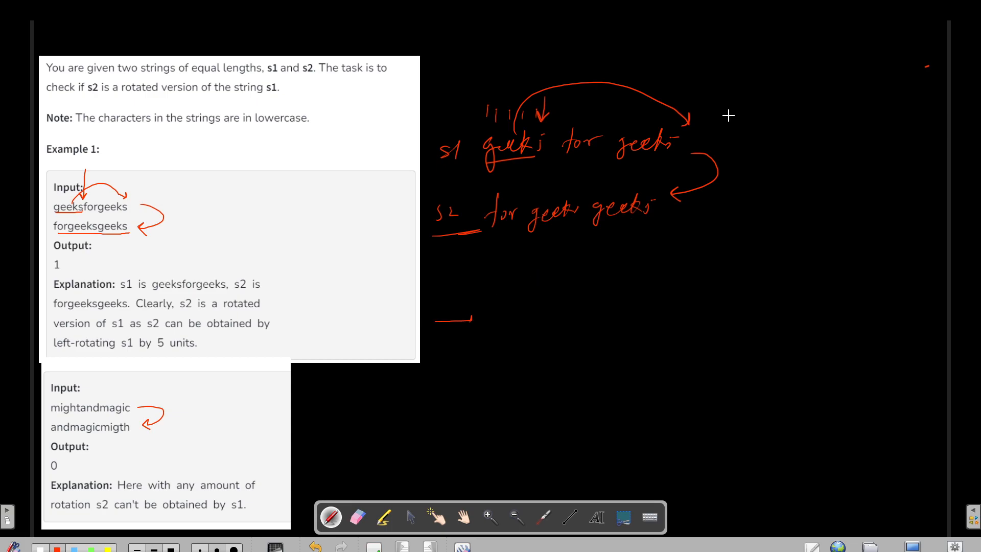
pyautogui.moveTo(685, 148)
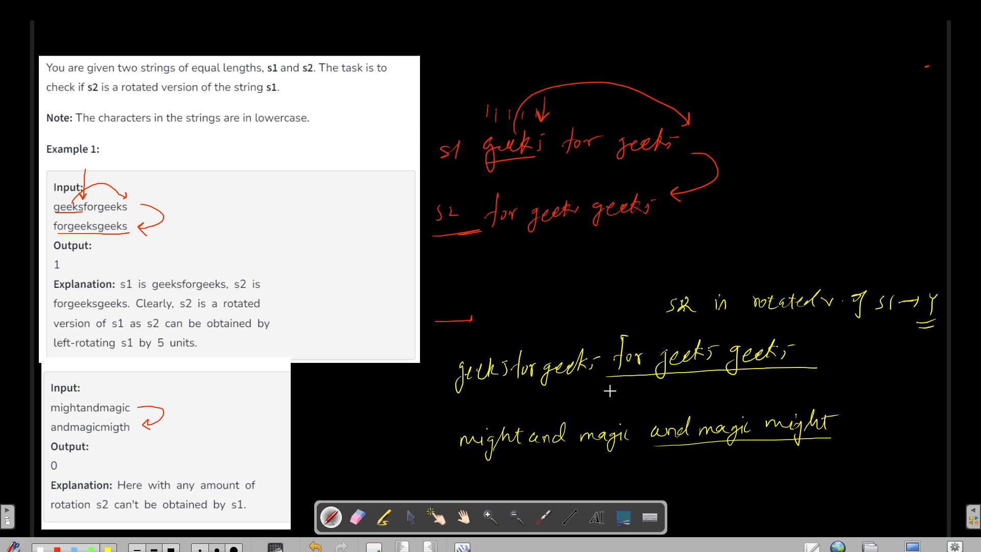
pyautogui.moveTo(480, 397)
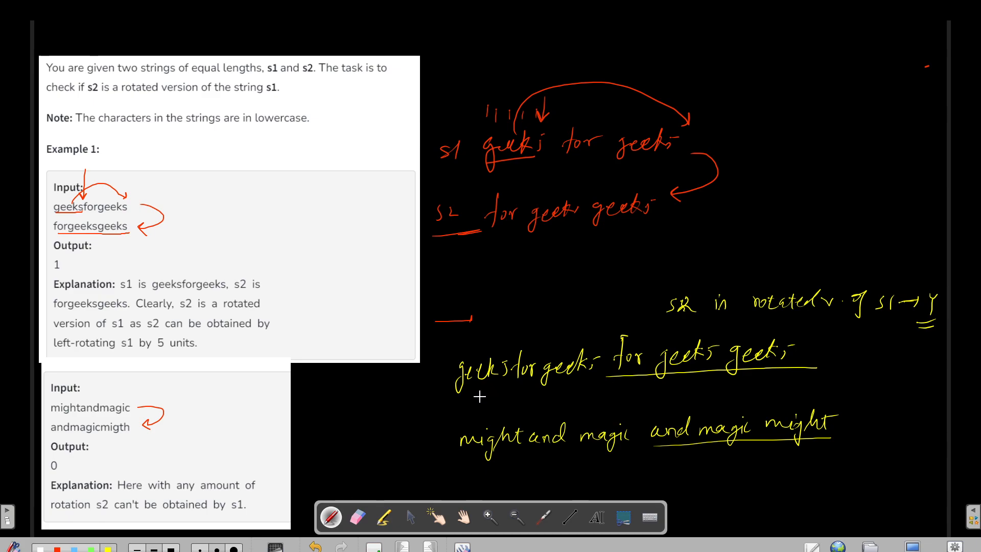
pyautogui.moveTo(577, 386)
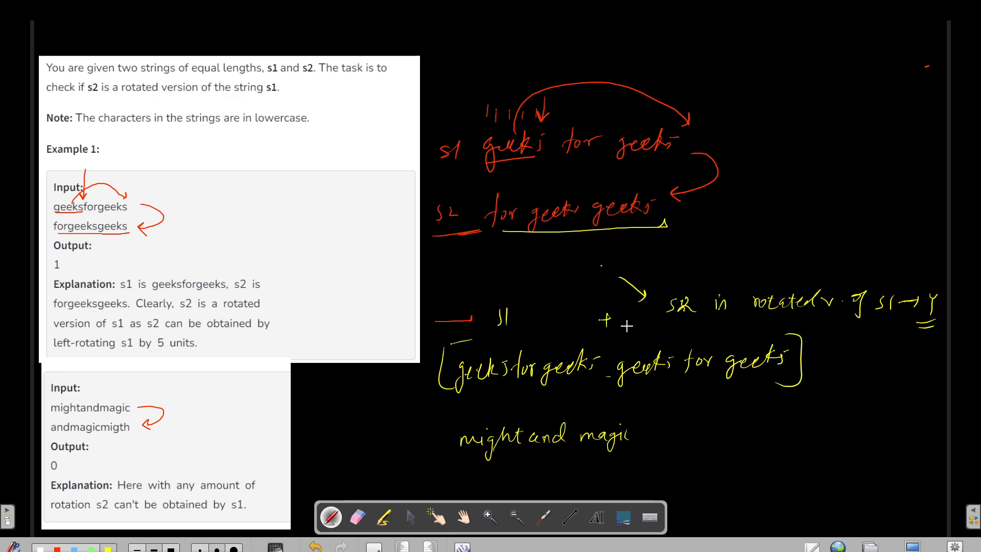
# Step: Continue annotating the s1+s2 concatenation on the whiteboard
pyautogui.click(632, 323)
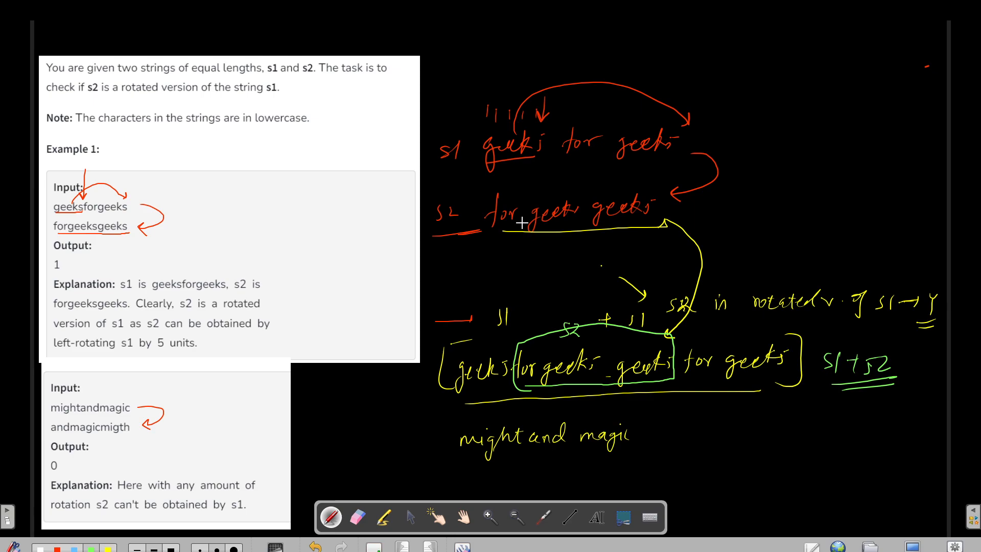
pyautogui.moveTo(469, 180)
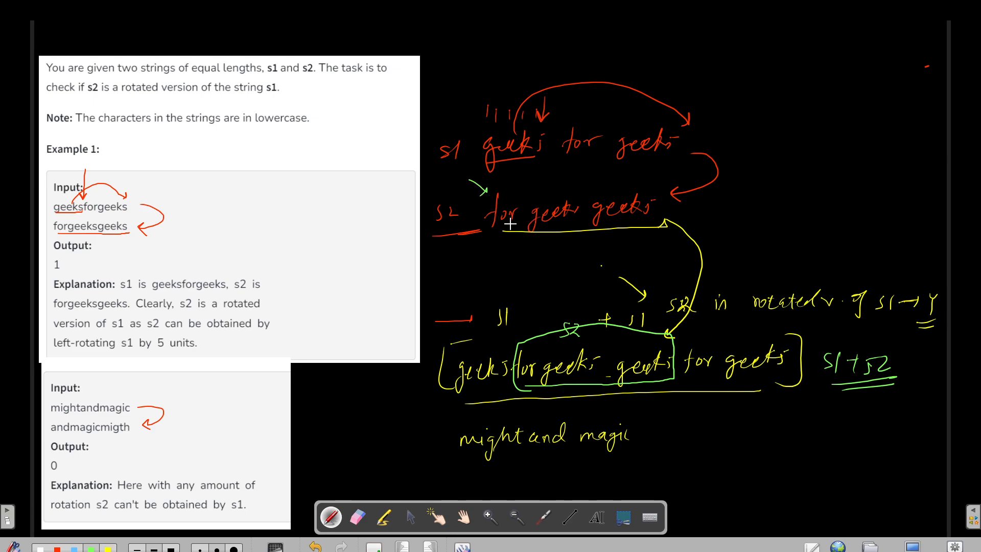
pyautogui.moveTo(527, 170)
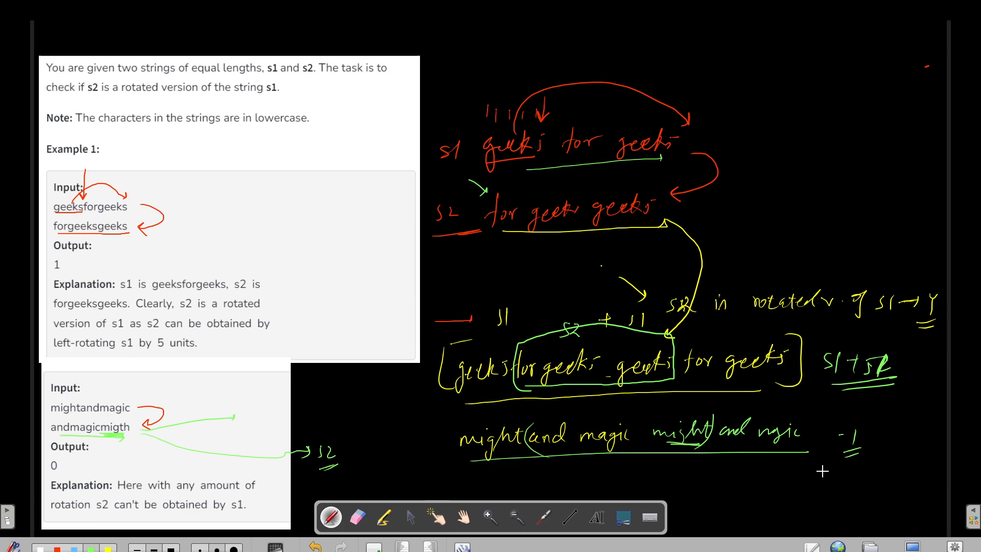
pyautogui.moveTo(718, 343)
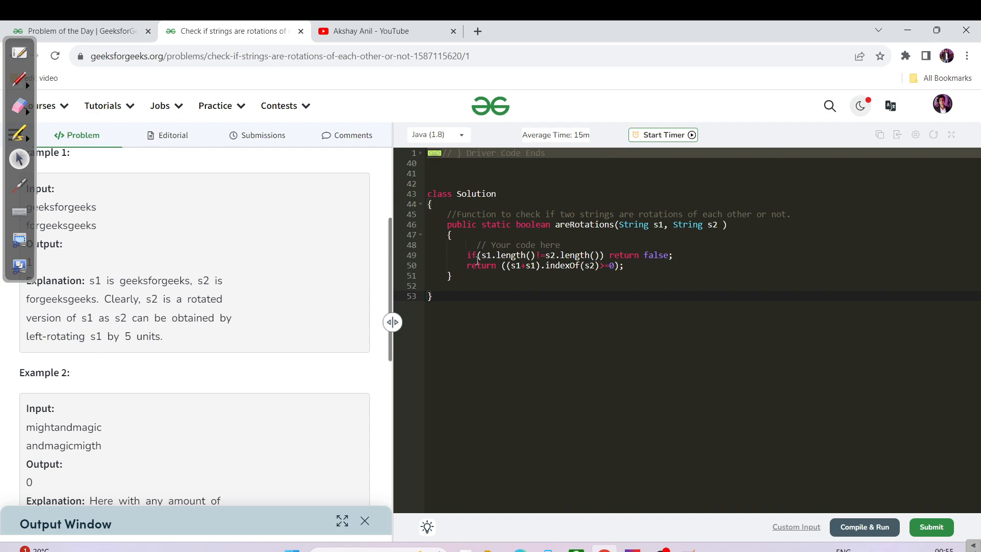
# Step: Remove the length-check line, pass all 1115 Java tests, then switch to C++
pyautogui.scroll(3)
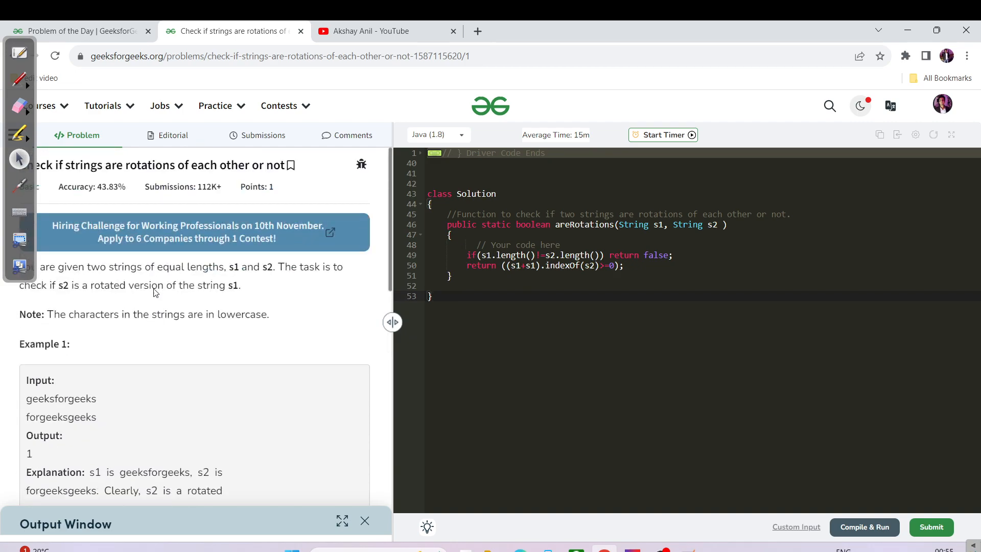
pyautogui.moveTo(343, 297)
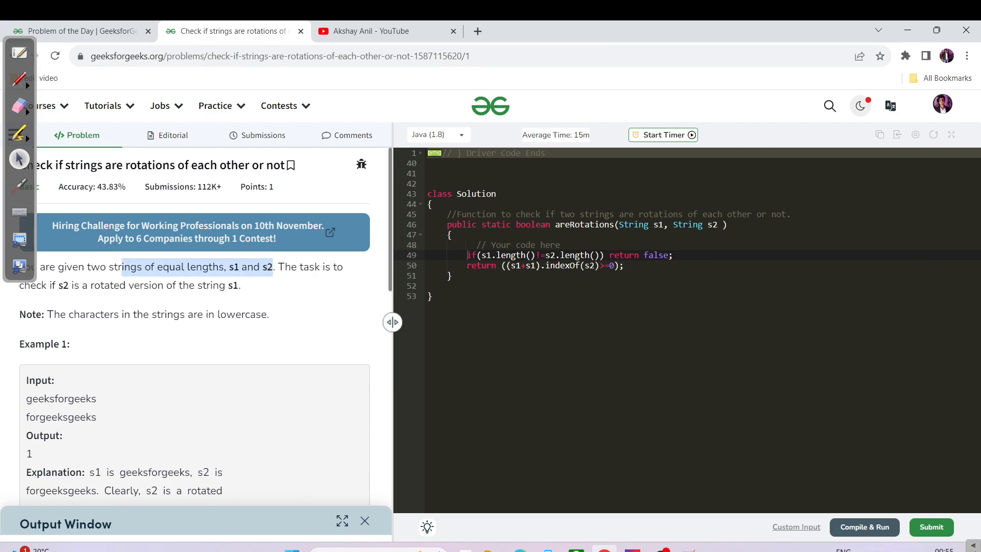
pyautogui.click(930, 526)
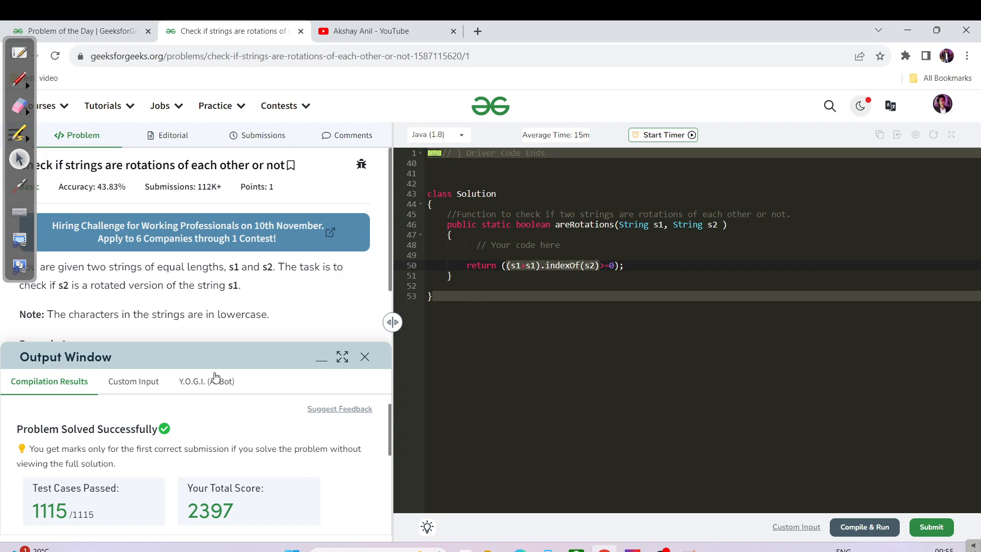
pyautogui.click(321, 357)
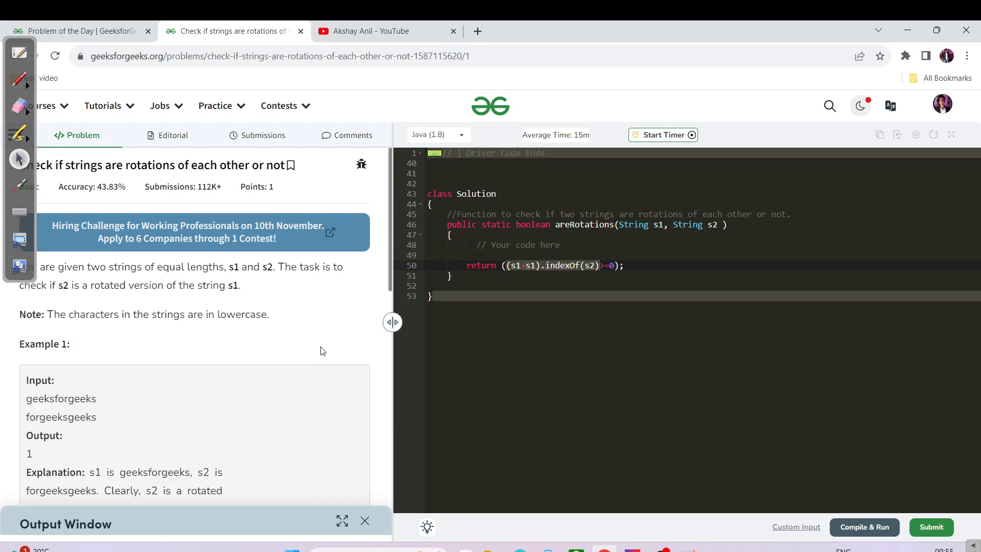
pyautogui.moveTo(342, 514)
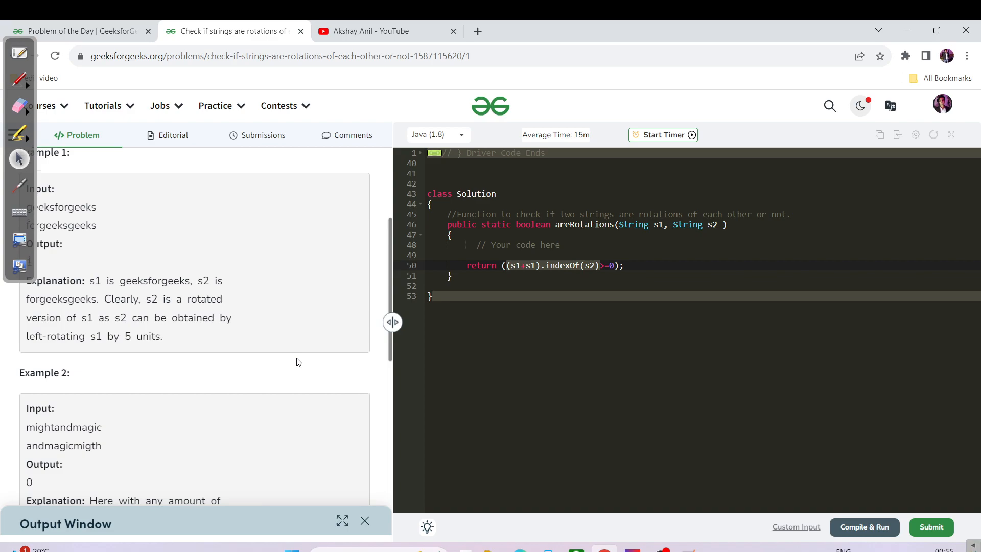
pyautogui.scroll(-3)
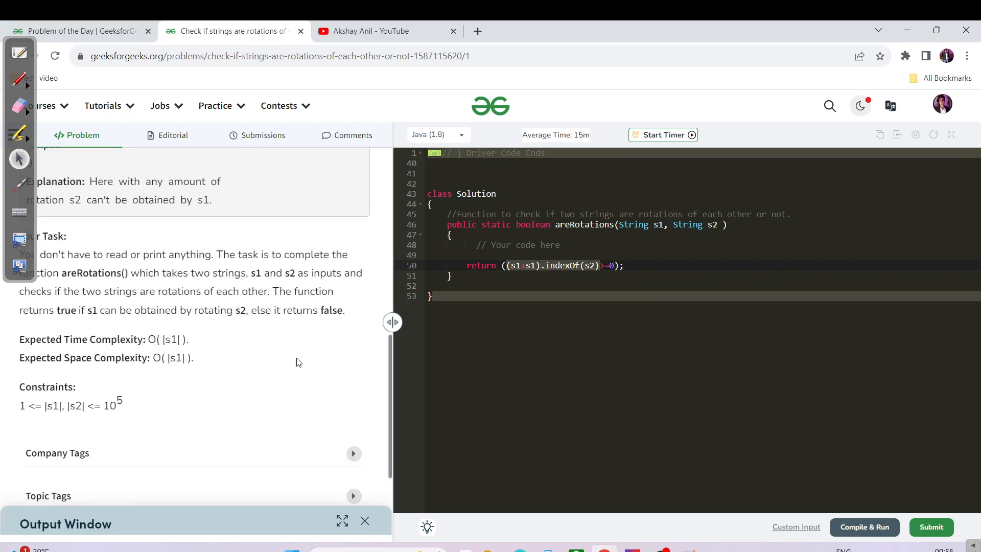
pyautogui.moveTo(197, 367)
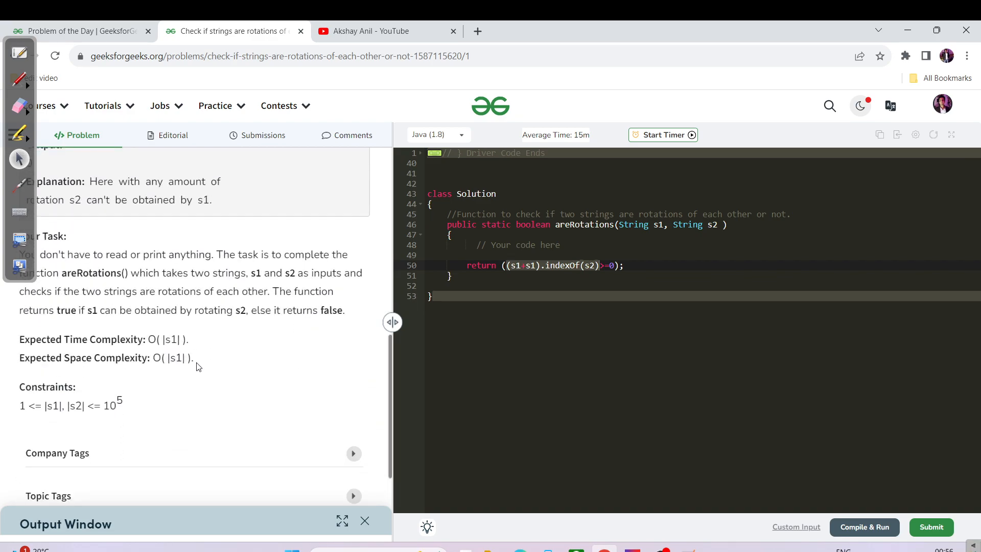
pyautogui.click(438, 134)
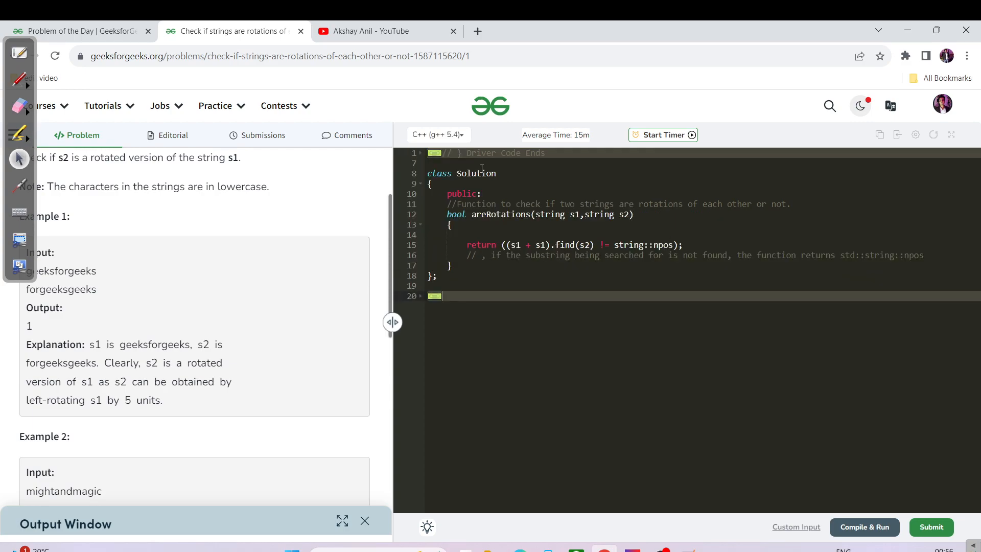
# Step: Submit the C++ find-based solution to pass 1115/1115 and view the submission history
pyautogui.click(863, 527)
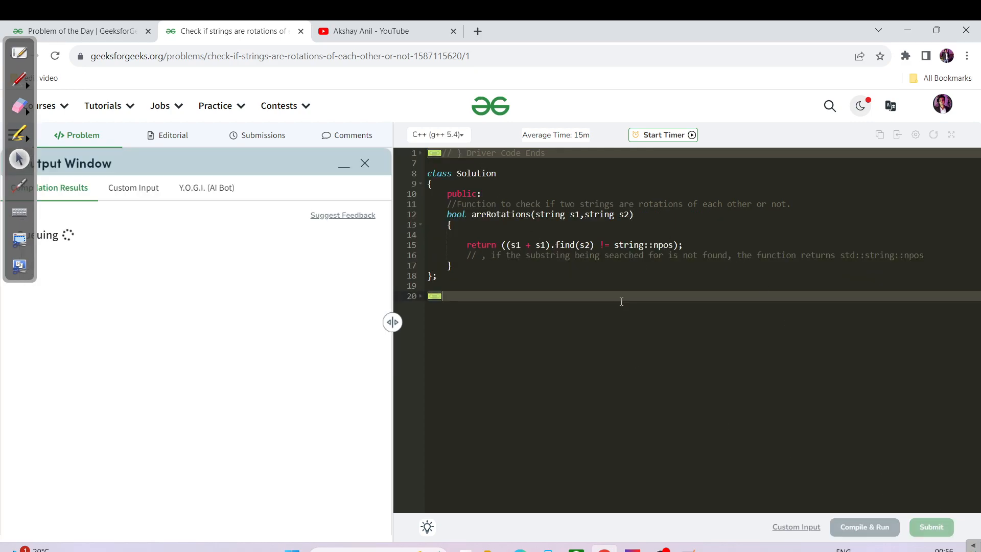
pyautogui.click(930, 526)
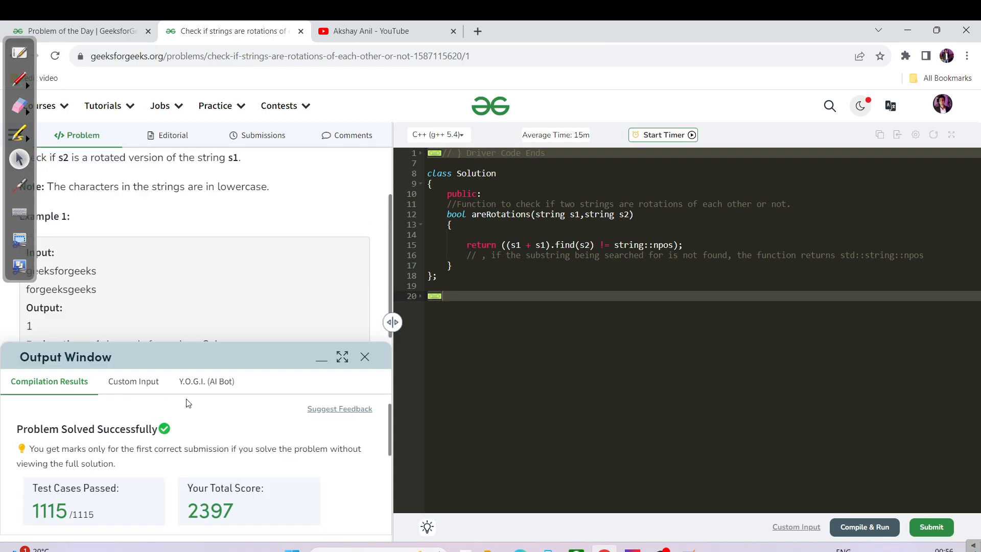
pyautogui.moveTo(379, 357)
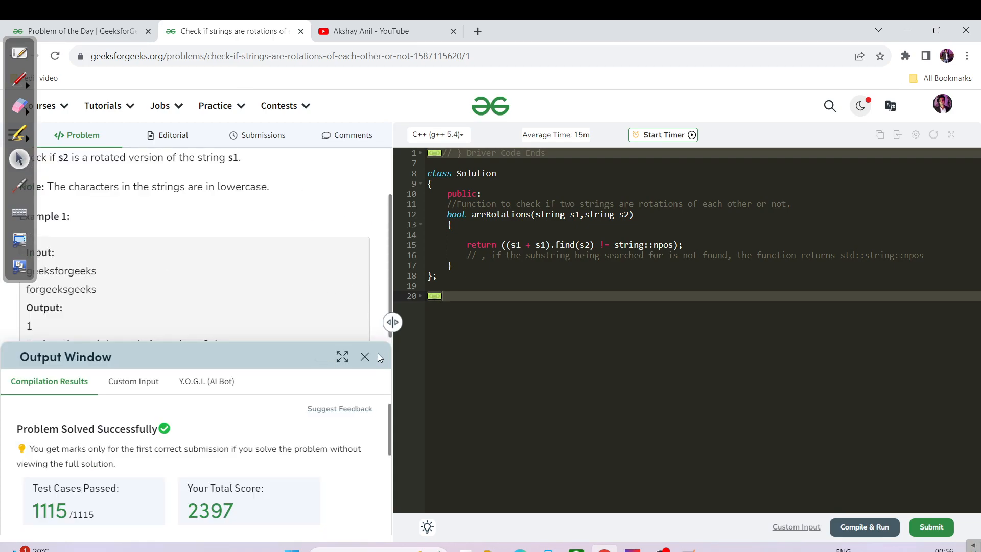
pyautogui.click(264, 135)
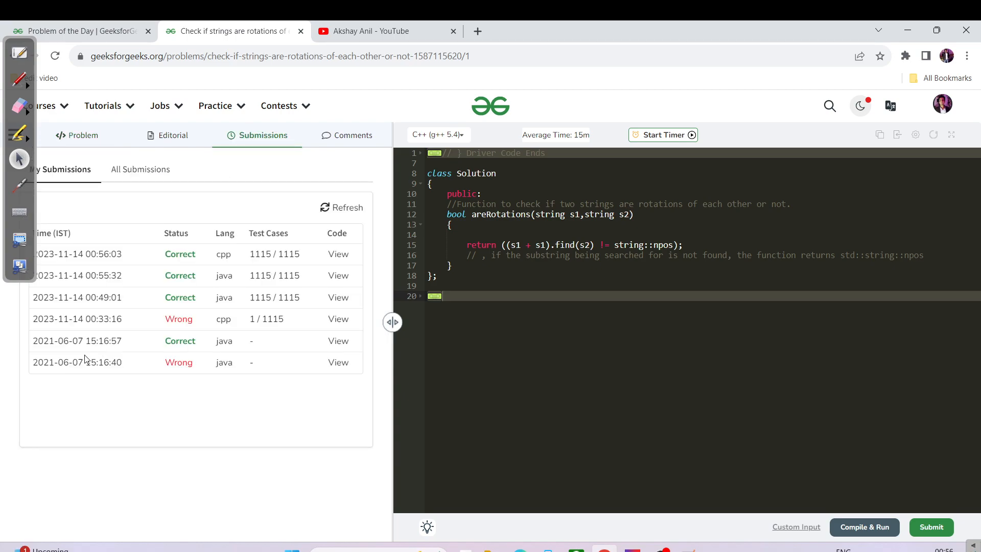
# Step: Return to the Problem tab beside the accepted C++ solution
pyautogui.click(77, 135)
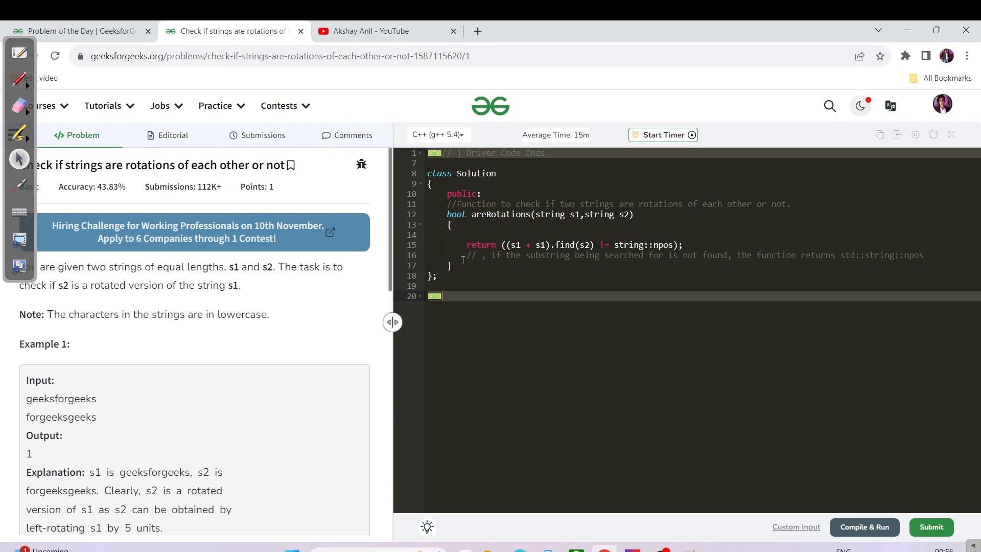
pyautogui.moveTo(76, 315)
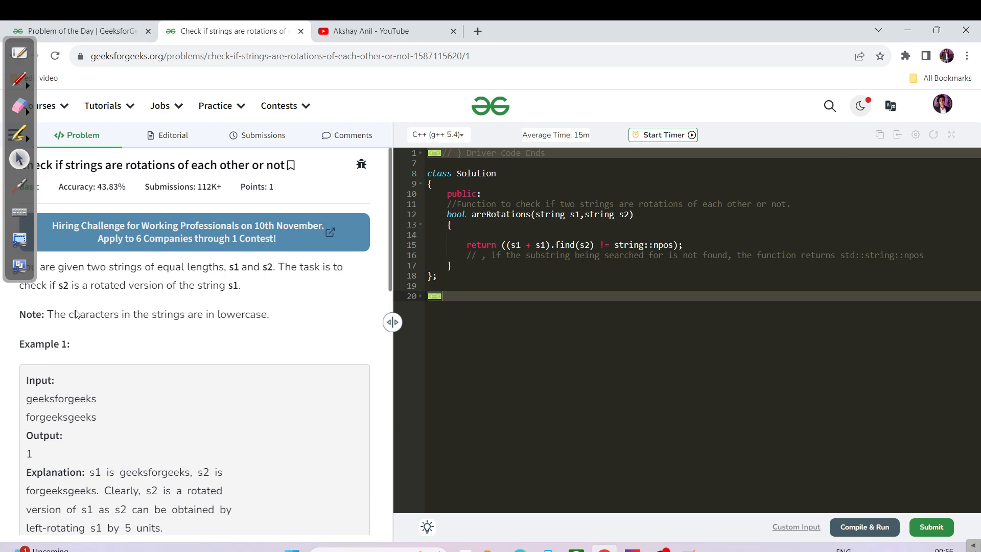